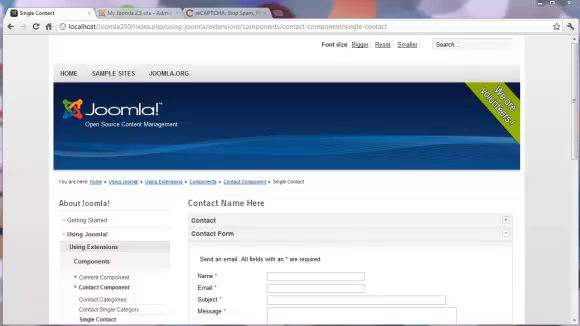
# Scroll down the Single Contact page to reach the Users Component menu link
pyautogui.scroll(-3)
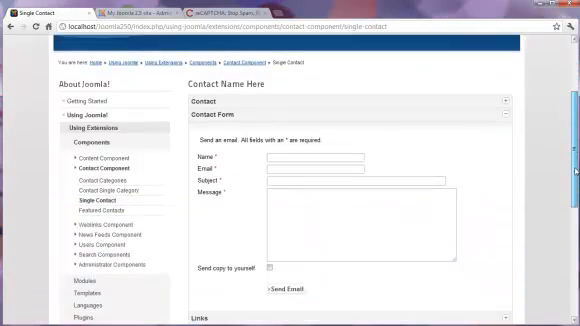
pyautogui.scroll(-3)
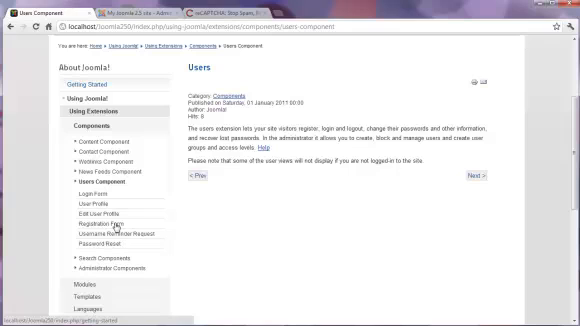
# View the user registration form, then switch to the reCAPTCHA website tab
pyautogui.click(99, 225)
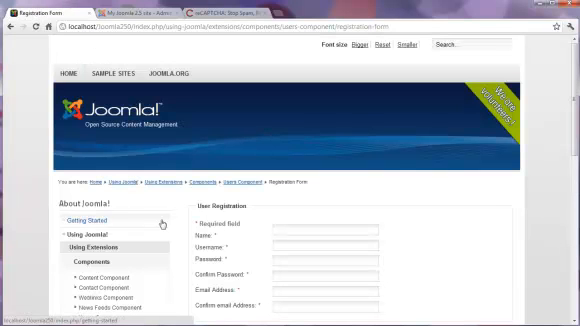
pyautogui.scroll(-3)
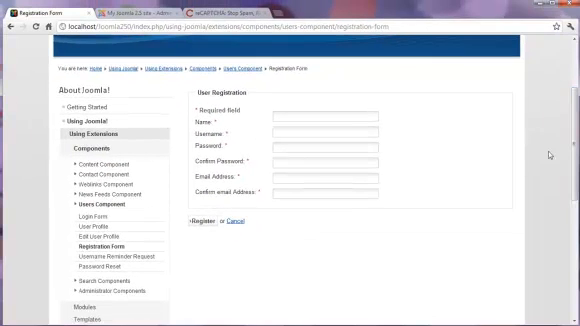
pyautogui.click(465, 17)
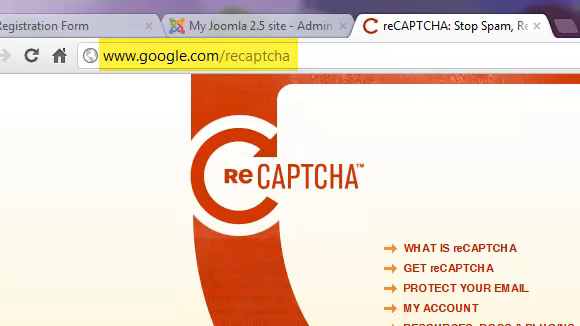
# Scroll the reCAPTCHA page and choose Sign up Now!
pyautogui.scroll(-3)
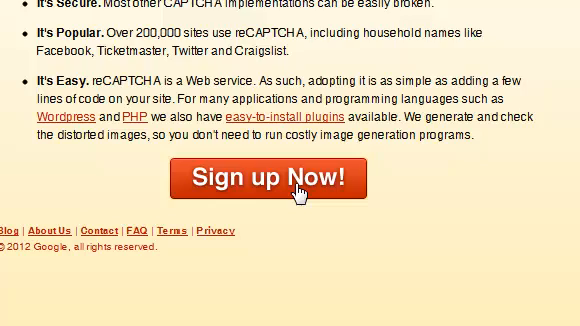
pyautogui.click(268, 178)
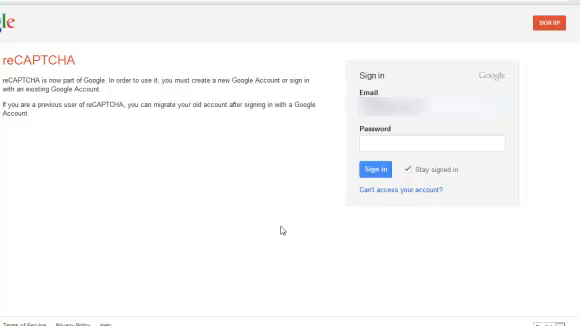
# Sign in to the Google account with its password
pyautogui.write('•')
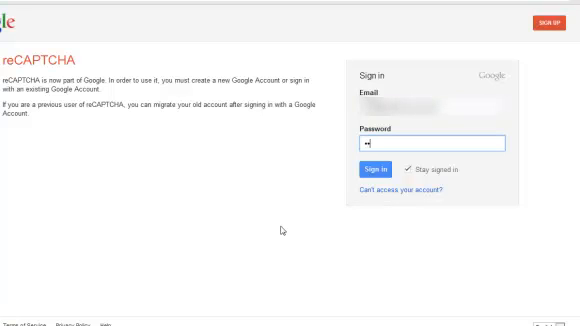
pyautogui.write('password')
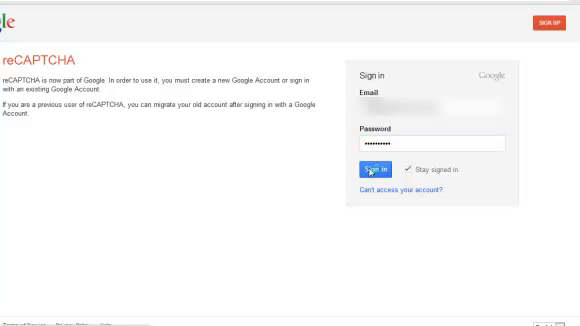
pyautogui.click(376, 161)
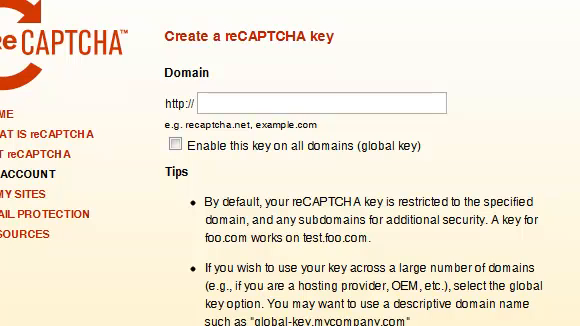
# Enter the site's domain and create the reCAPTCHA key
pyautogui.click(320, 102)
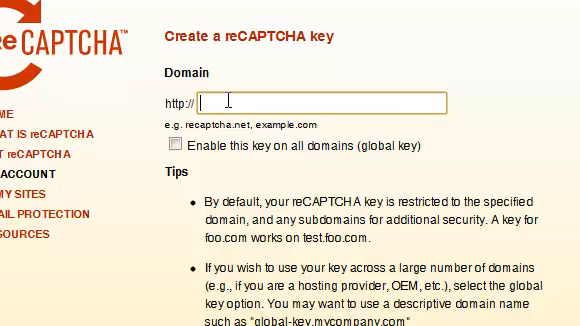
pyautogui.scroll(-3)
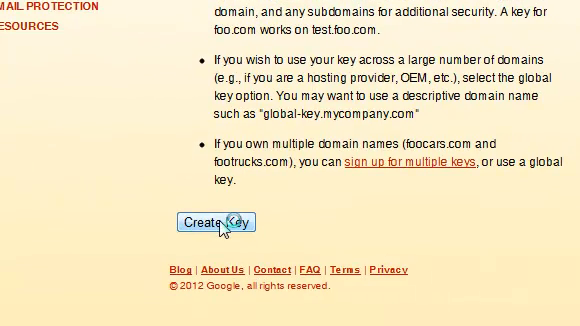
pyautogui.click(210, 222)
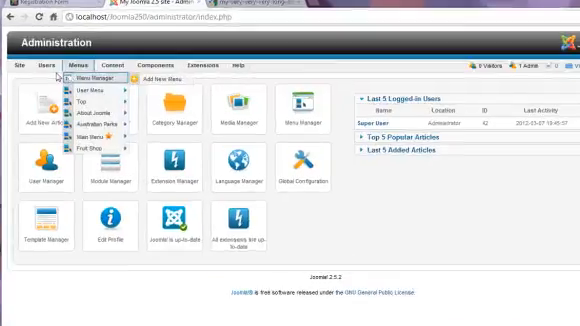
# Open Global Configuration from the administrator's Site menu
pyautogui.click(22, 31)
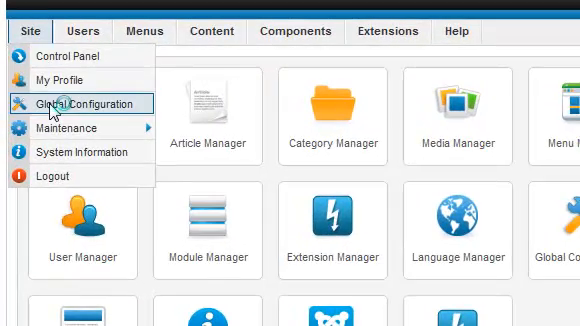
pyautogui.click(89, 102)
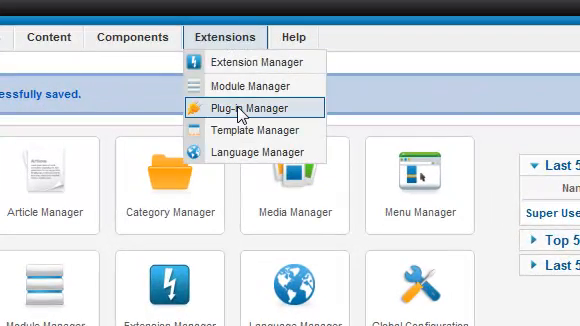
# Open Captcha - ReCaptcha in the Plug-in Manager and set its status to Enabled
pyautogui.click(251, 101)
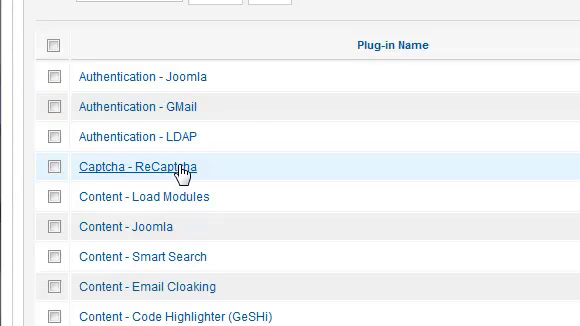
pyautogui.click(133, 165)
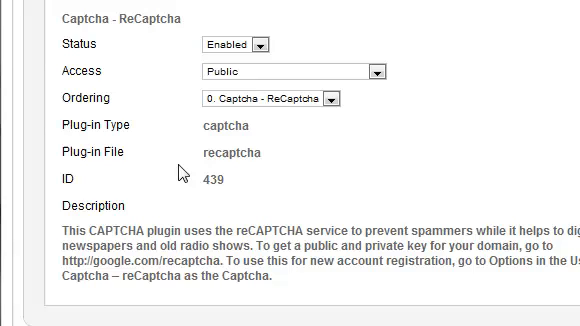
pyautogui.click(264, 42)
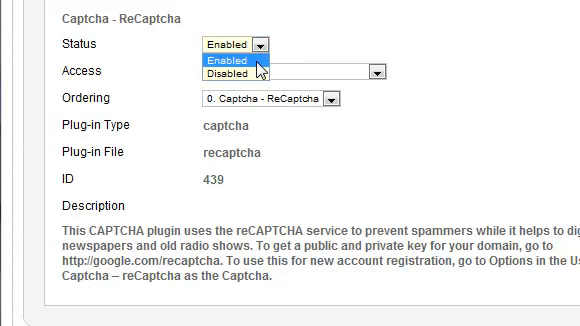
pyautogui.click(222, 57)
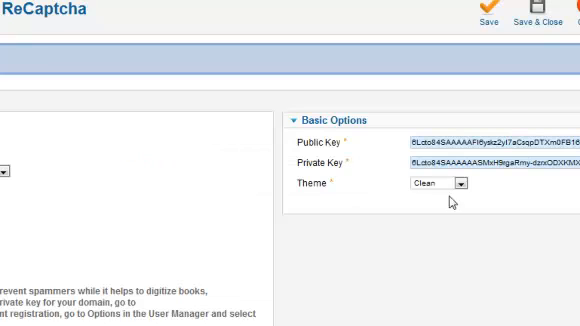
# Choose Red as the ReCaptcha theme
pyautogui.click(448, 184)
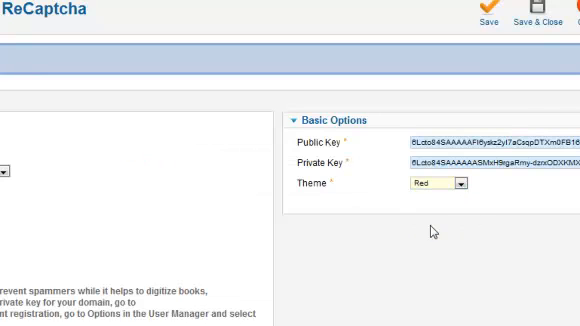